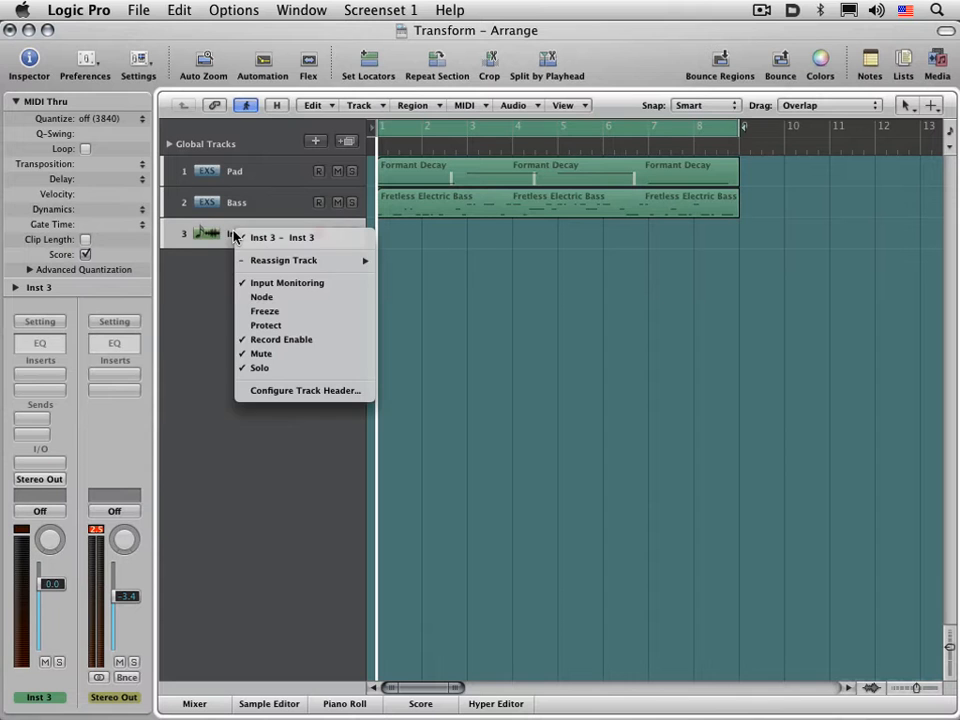
Reassign track 3 from Inst 3 to the Gate! mixer object
{"action": "left_click", "coordinate": [284, 260]}
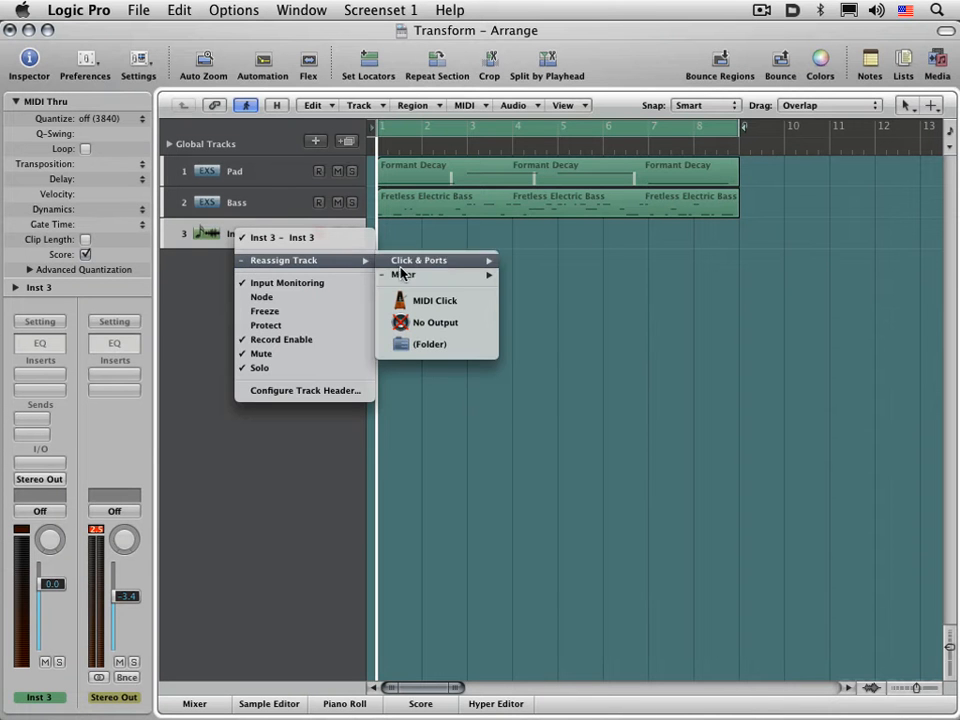
{"action": "mouse_move", "coordinate": [404, 274]}
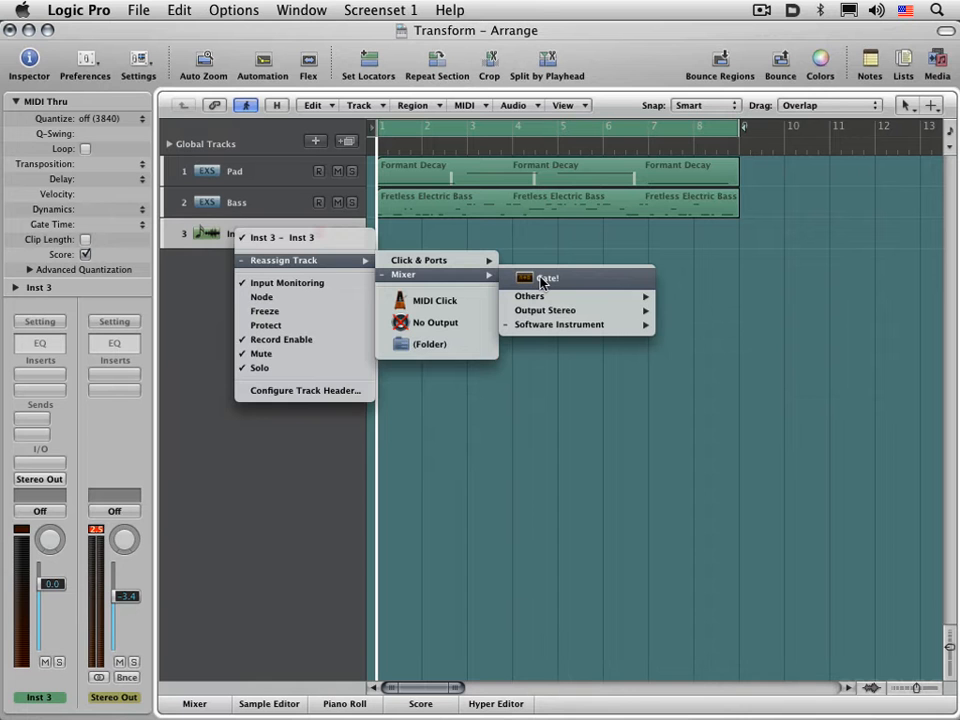
{"action": "left_click", "coordinate": [548, 278]}
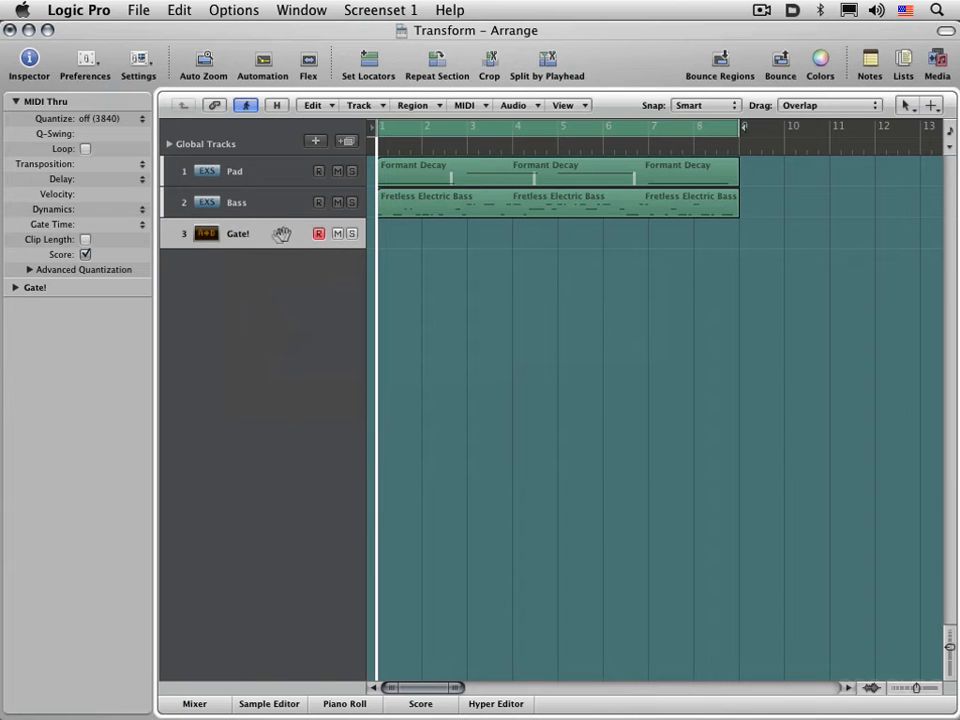
{"action": "mouse_move", "coordinate": [288, 268]}
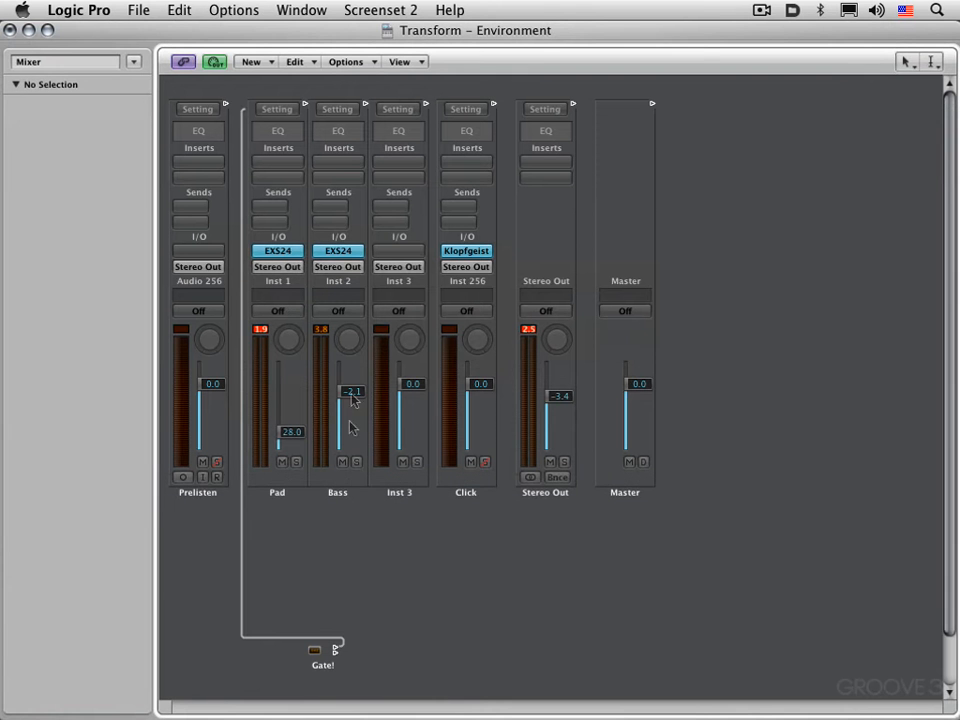
{"action": "mouse_move", "coordinate": [316, 620]}
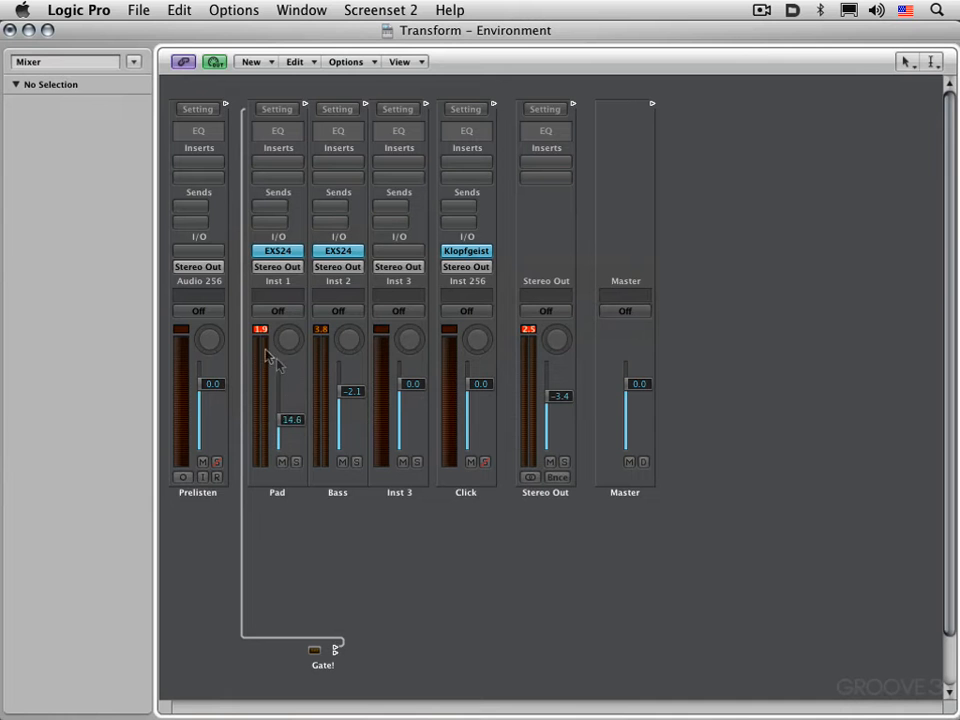
Switch to Screenset 2 to show the Environment with Gate! cabled to the Pad channel
{"action": "left_click", "coordinate": [252, 60]}
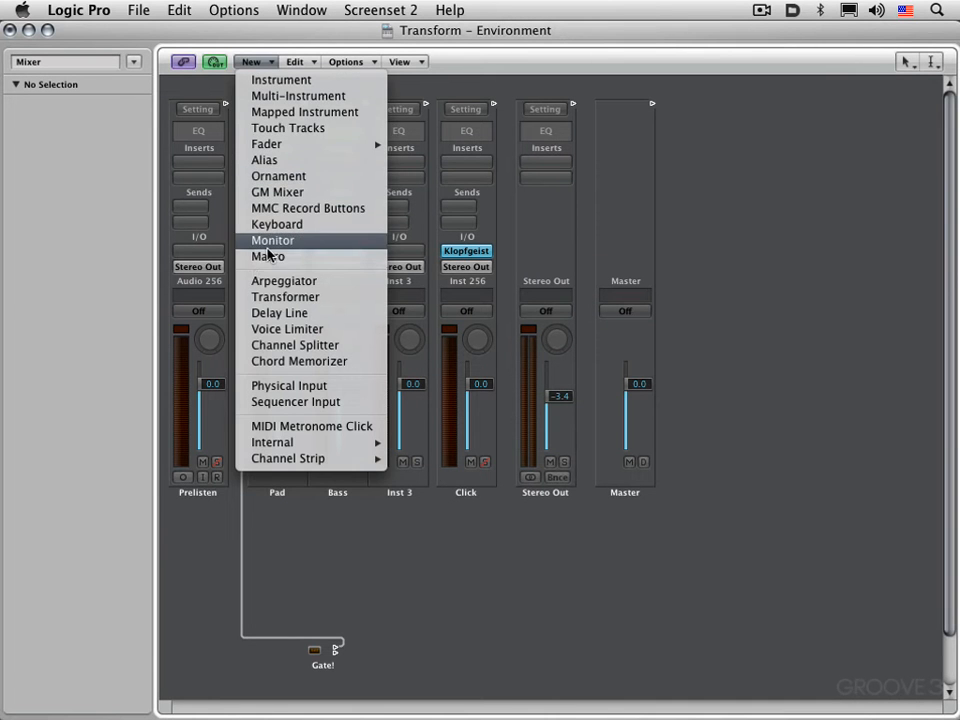
Add a Monitor object and place it in the cable path between Gate! and the Pad channel
{"action": "left_click", "coordinate": [272, 240]}
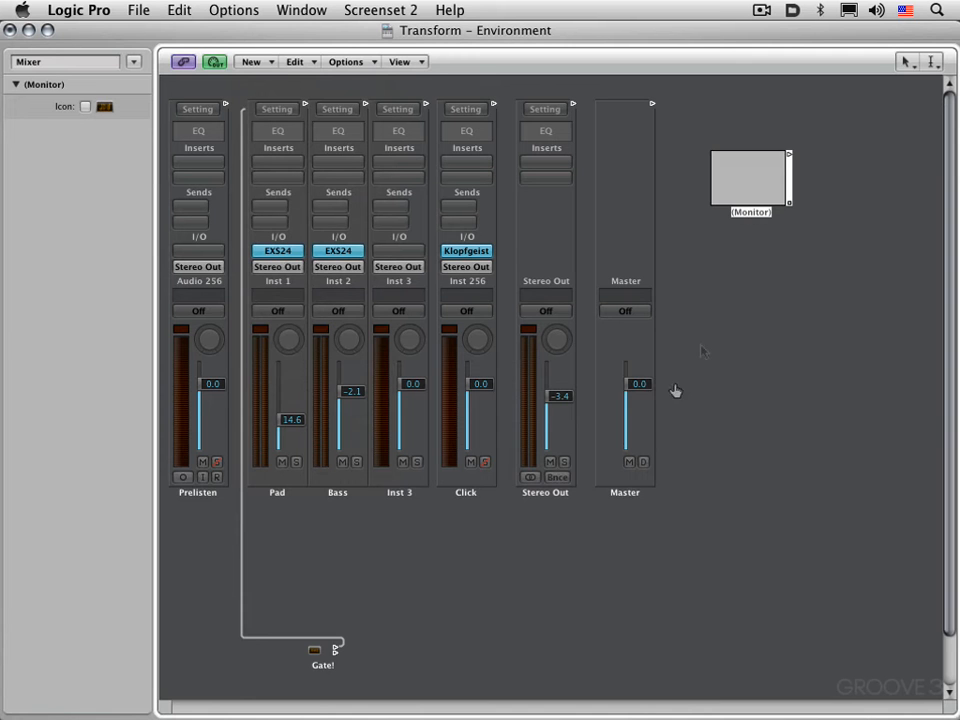
{"action": "left_click_drag", "start_coordinate": [750, 180], "coordinate": [324, 564]}
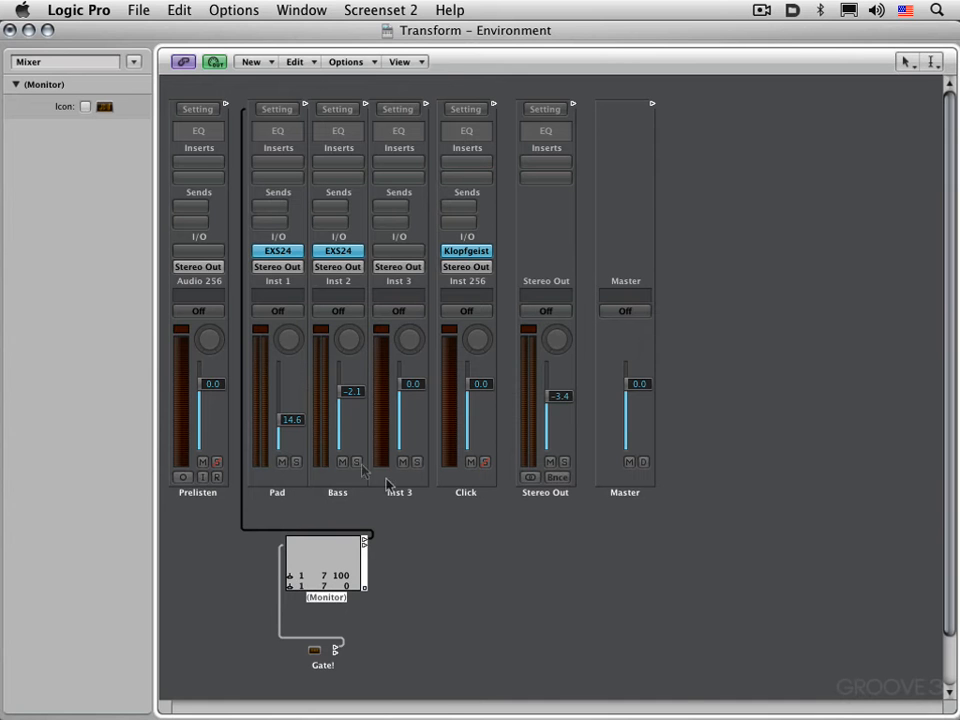
{"action": "mouse_move", "coordinate": [490, 530]}
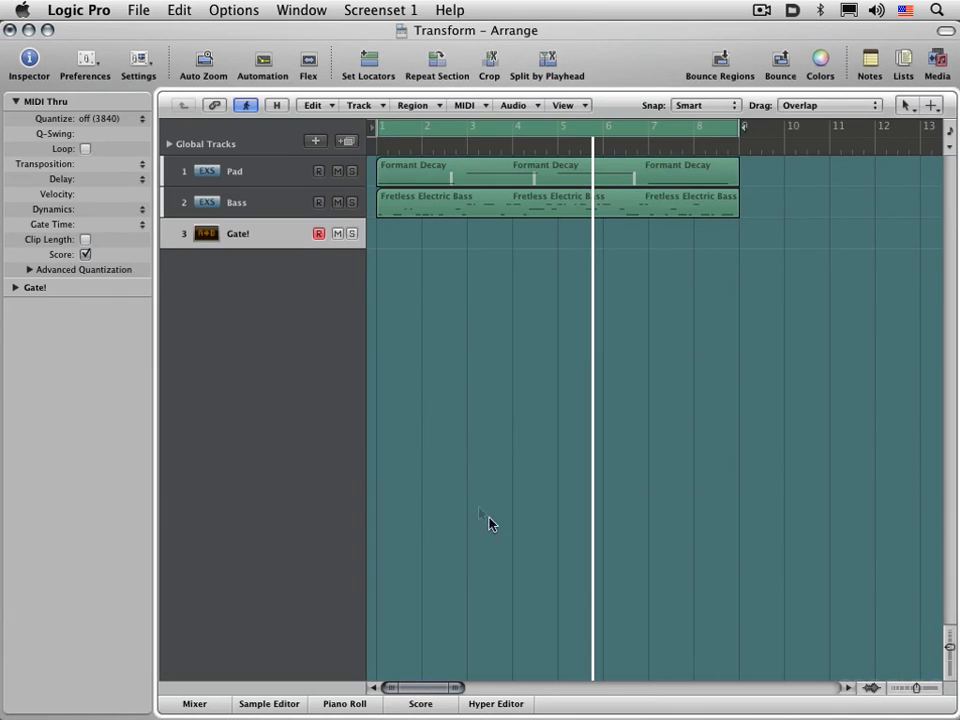
Select the first Fretless Electric Bass region in the Arrange view for copying
{"action": "left_click", "coordinate": [460, 196]}
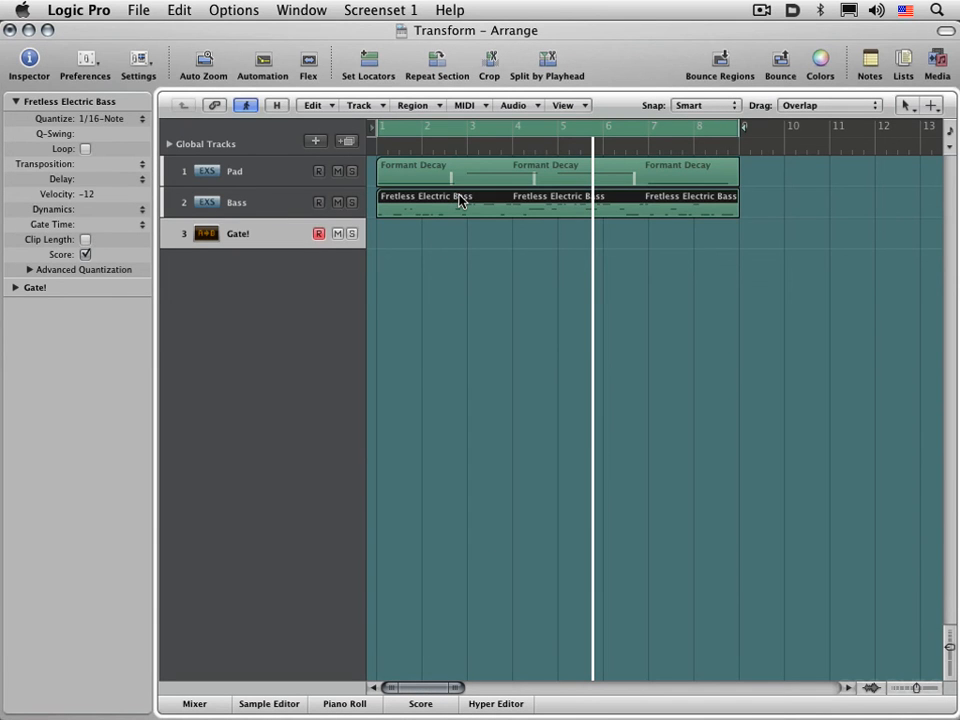